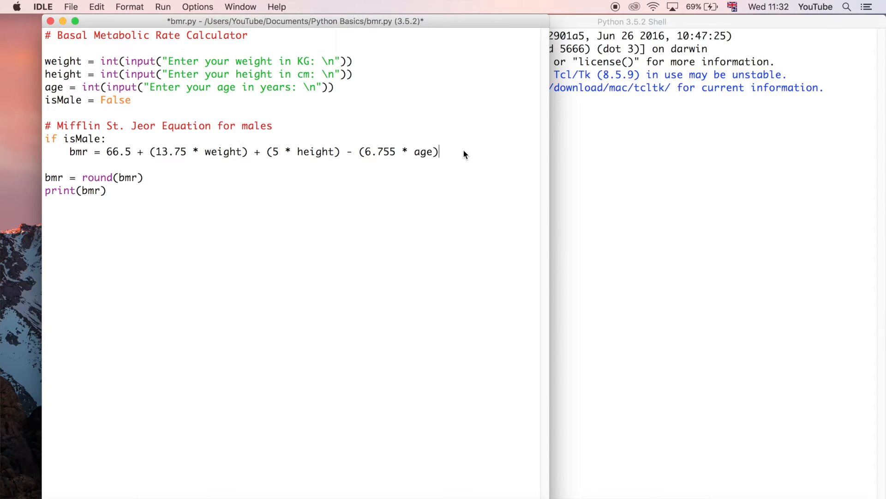
Step: Type an unindented else: line below the male formula line
{"action": "type", "text": "el"}
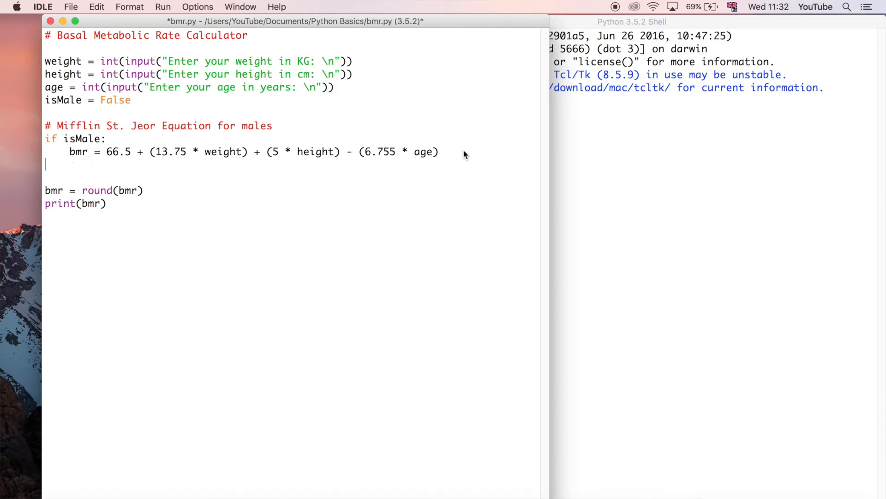
{"action": "type", "text": "else:"}
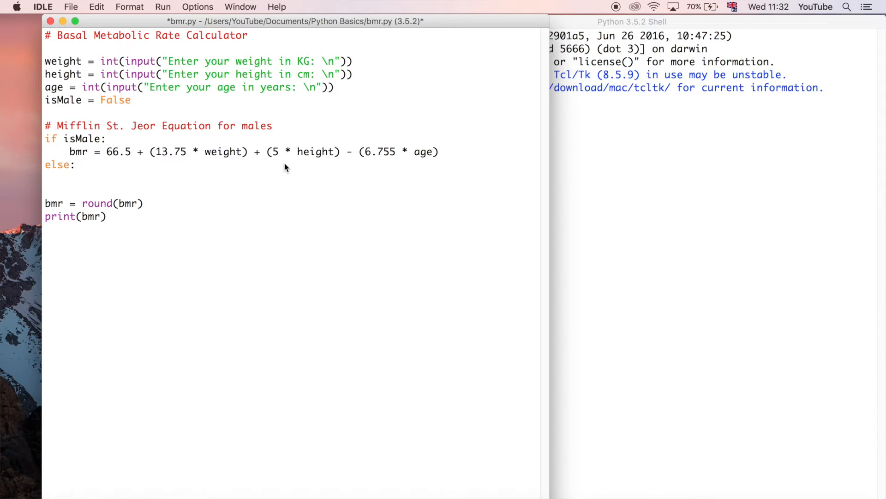
Step: Under else:, enter bmr = 655.1 + (9.6 * weight) + (1.8 * height) - (4.7 * age)
{"action": "left_click", "coordinate": [70, 176]}
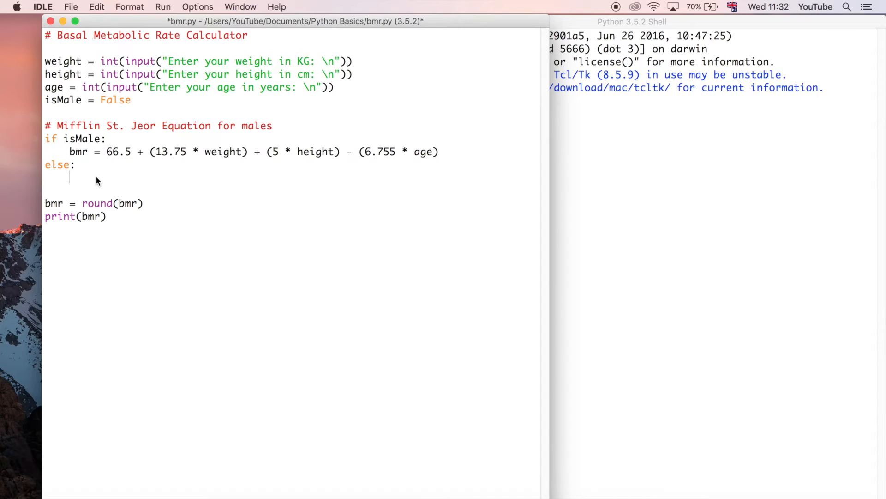
{"action": "type", "text": "bmr = 655.1 + (9.6 * weight) + (1.8 * height) - (4.7 * age)"}
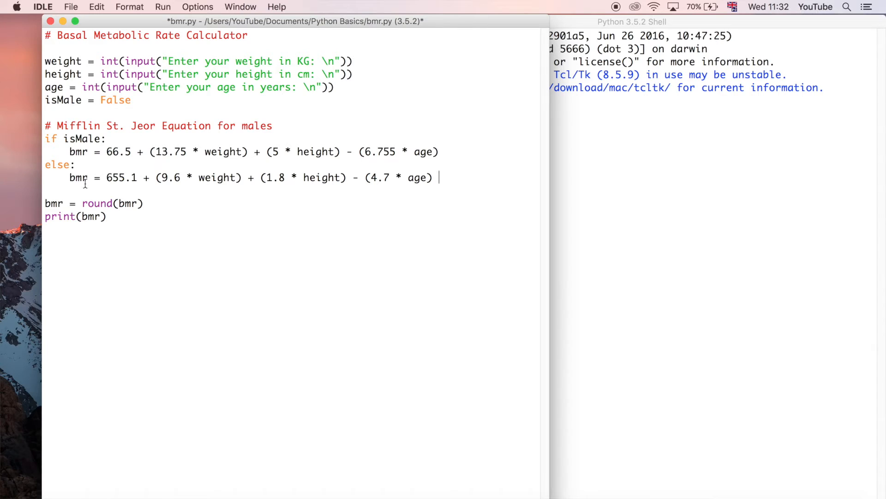
{"action": "mouse_move", "coordinate": [492, 183]}
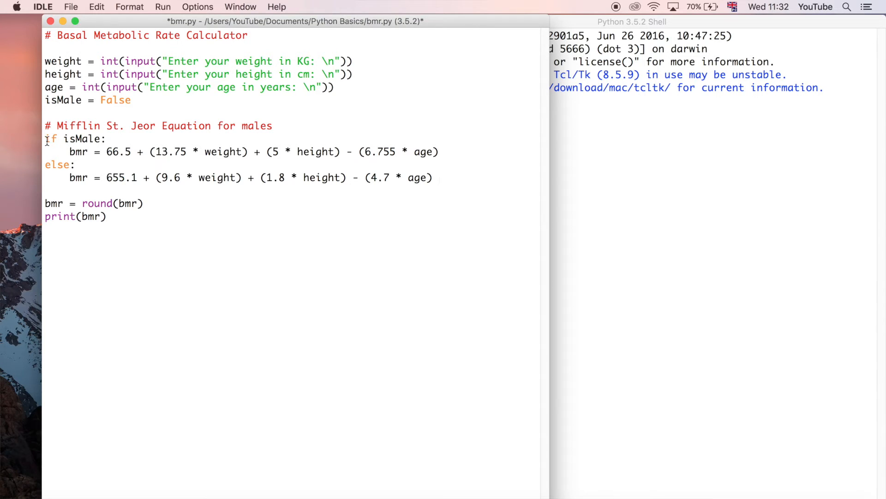
{"action": "double_click", "coordinate": [81, 138]}
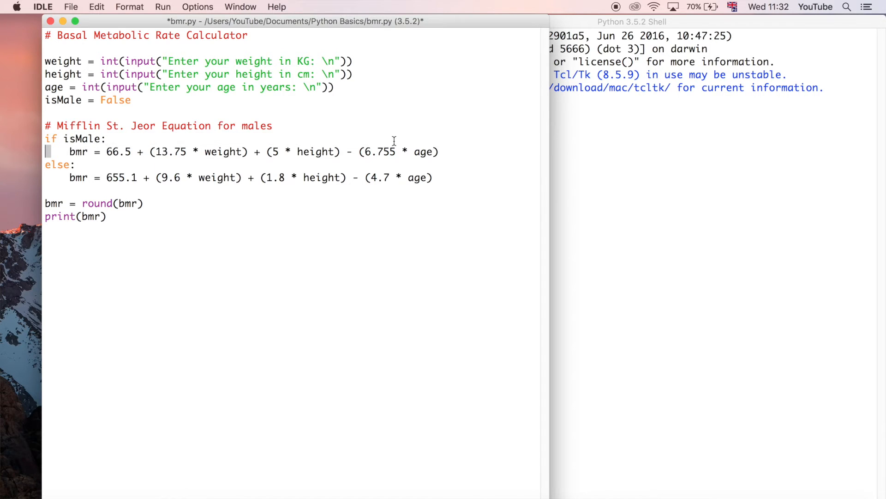
{"action": "double_click", "coordinate": [58, 164]}
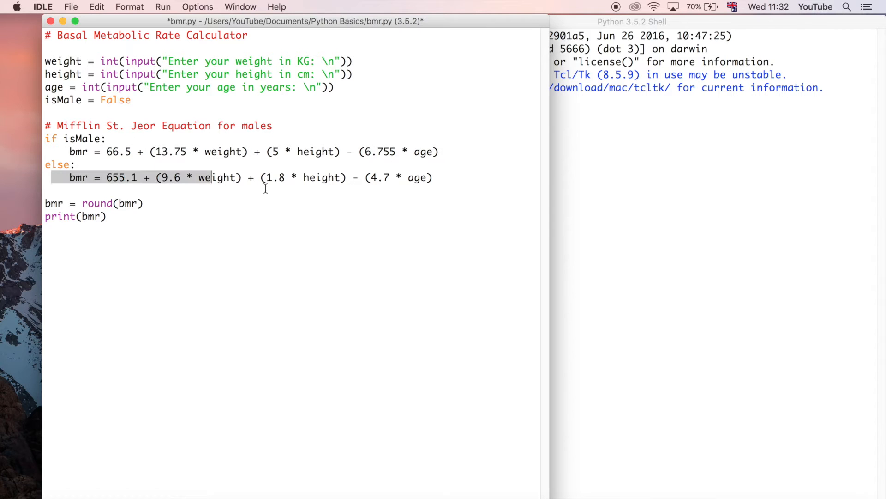
Step: Review the if/else code, then save and run bmr.py with F5
{"action": "left_click", "coordinate": [446, 177]}
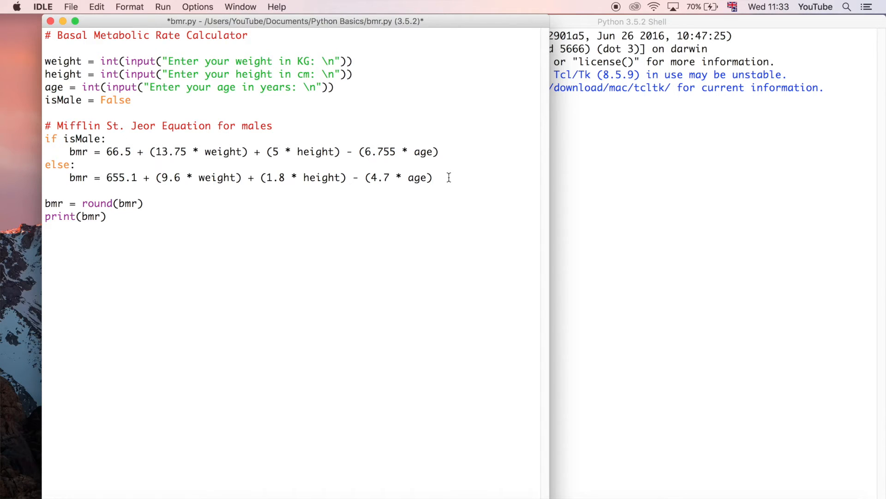
{"action": "left_click", "coordinate": [434, 177]}
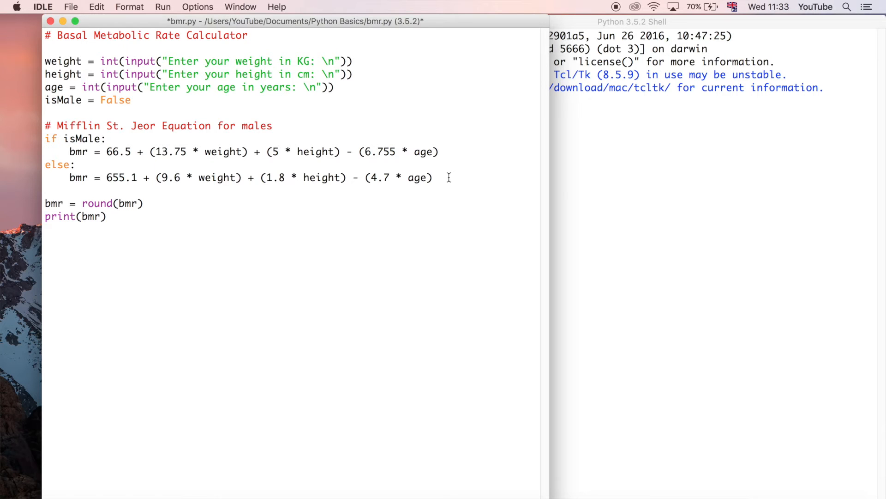
{"action": "double_click", "coordinate": [82, 138]}
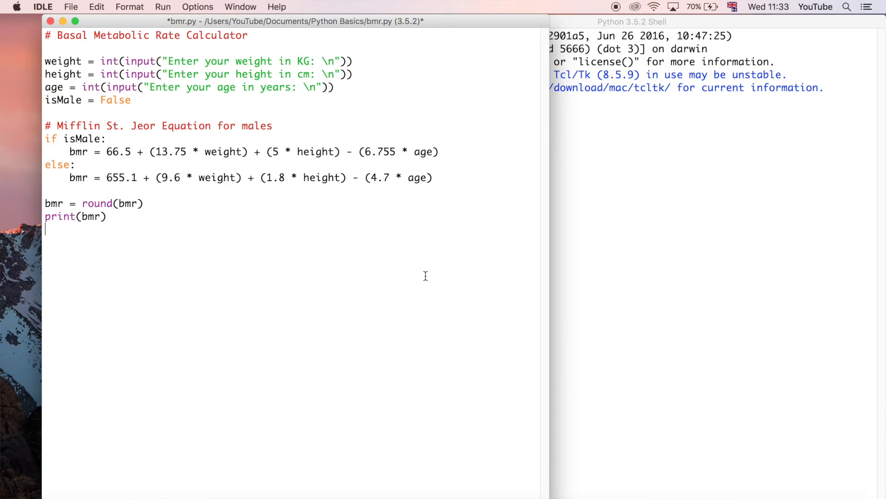
{"action": "mouse_move", "coordinate": [426, 280]}
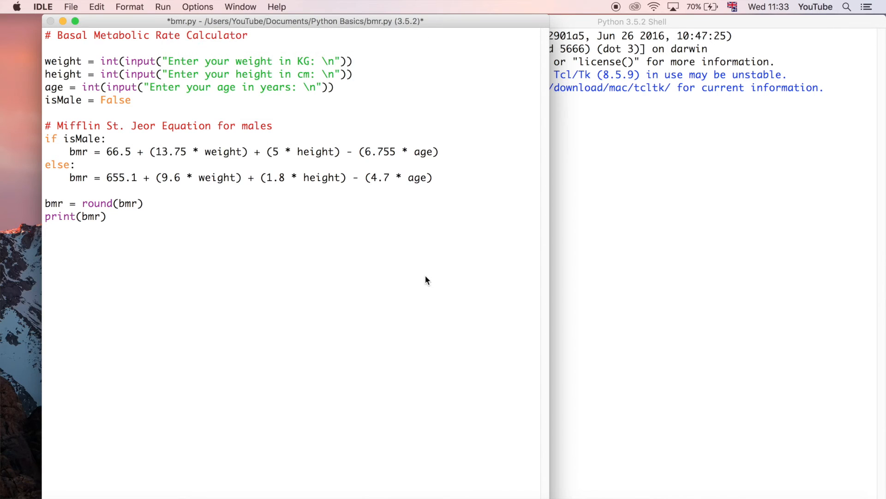
{"action": "key", "text": "f5"}
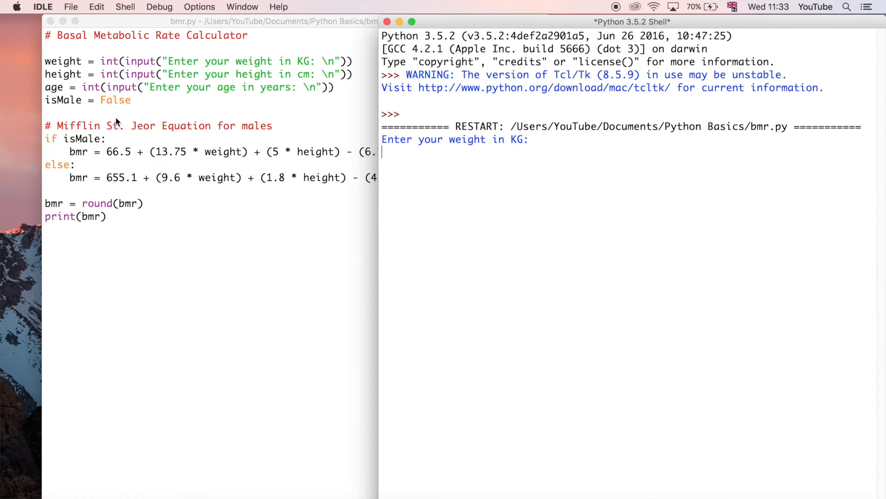
{"action": "mouse_move", "coordinate": [119, 114]}
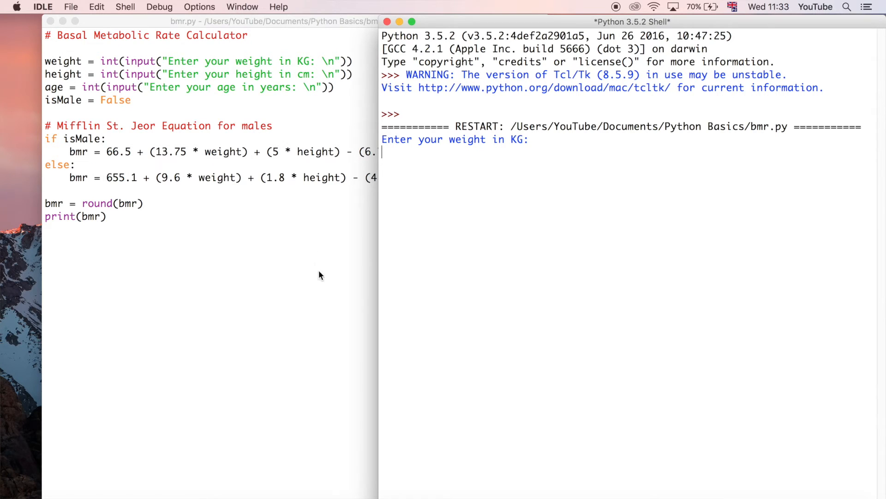
Step: Enter weight 82, height 185 and age 18 at the shell prompts
{"action": "type", "text": "82"}
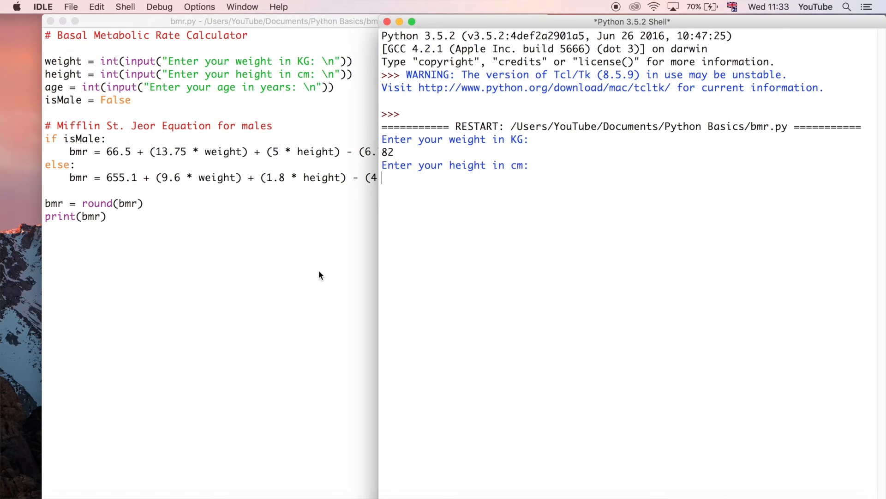
{"action": "type", "text": "185"}
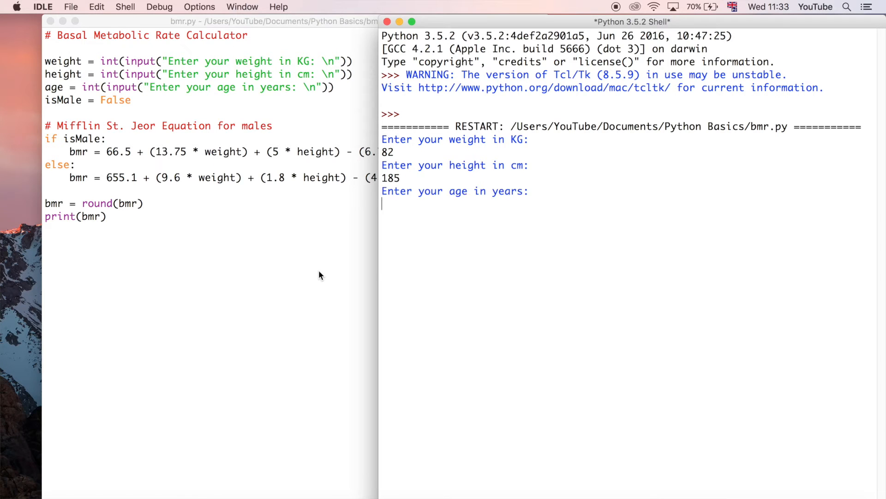
{"action": "type", "text": "18"}
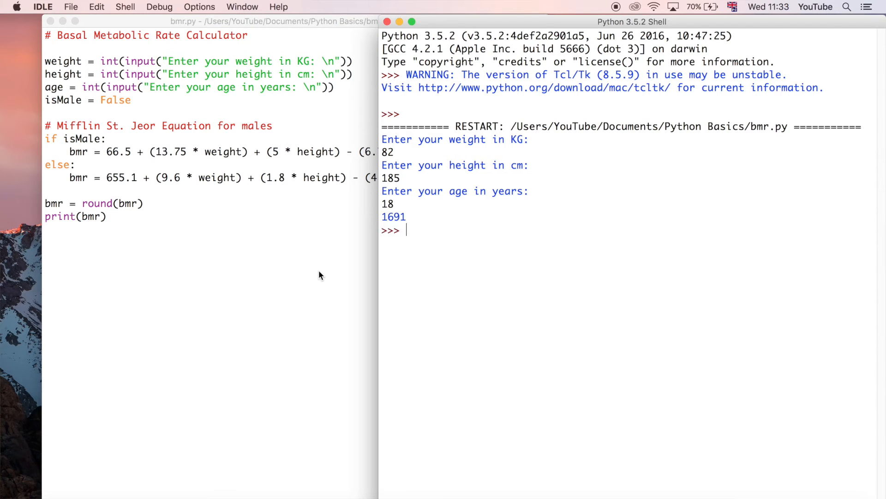
{"action": "mouse_move", "coordinate": [383, 219]}
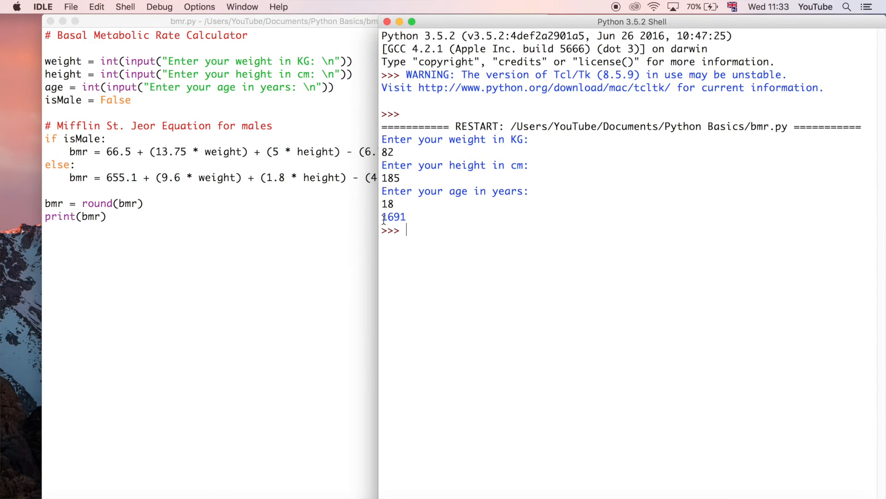
{"action": "mouse_move", "coordinate": [408, 217]}
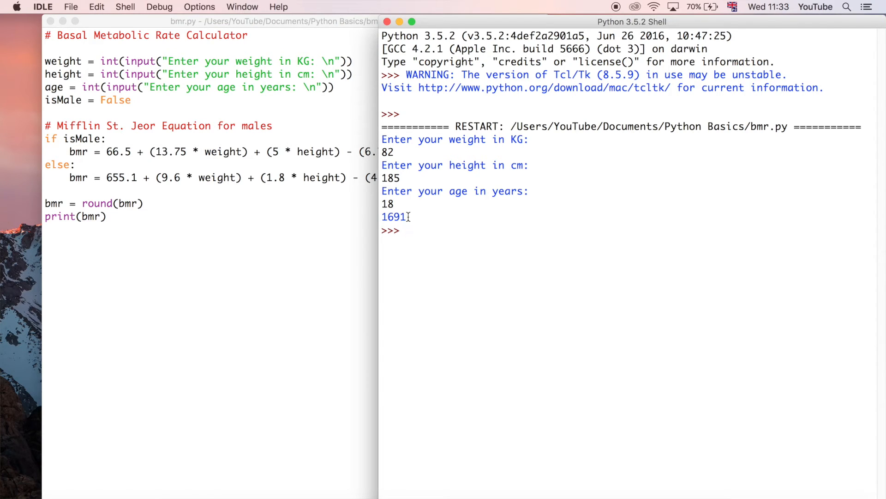
{"action": "mouse_move", "coordinate": [309, 246]}
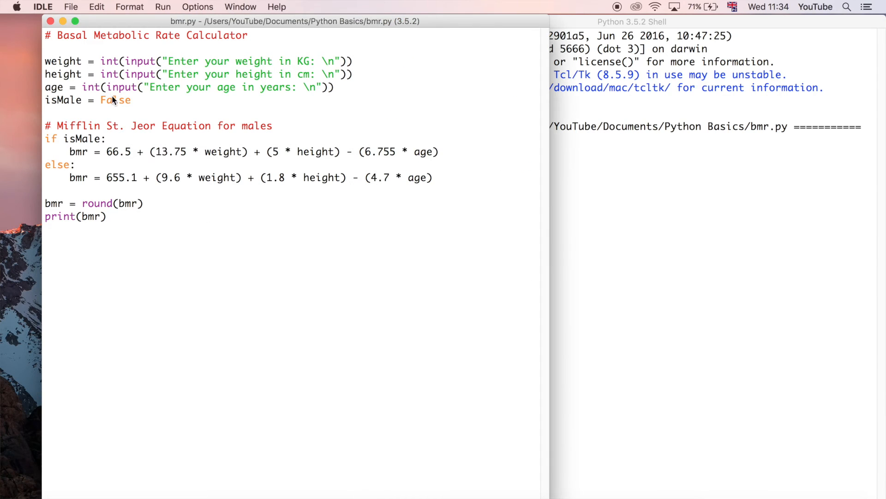
Step: Replace isMale's False value with bool(input("Are you male? (y/n)"))
{"action": "double_click", "coordinate": [115, 101]}
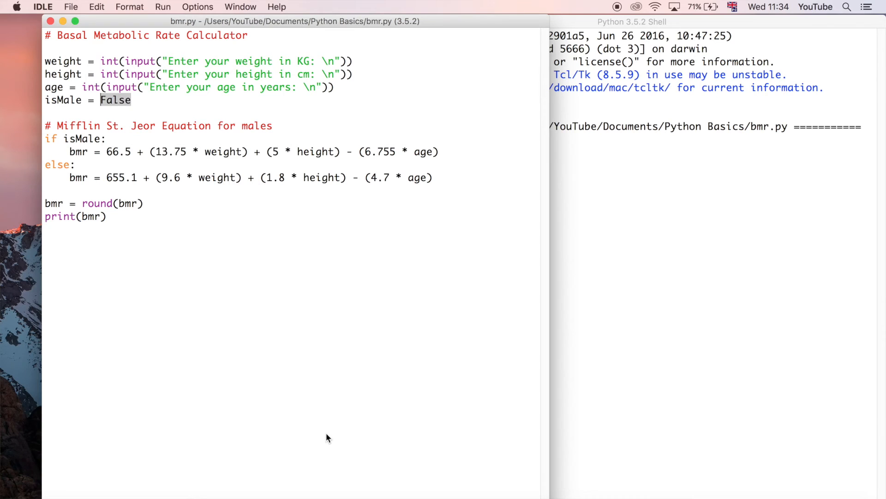
{"action": "type", "text": "bool"}
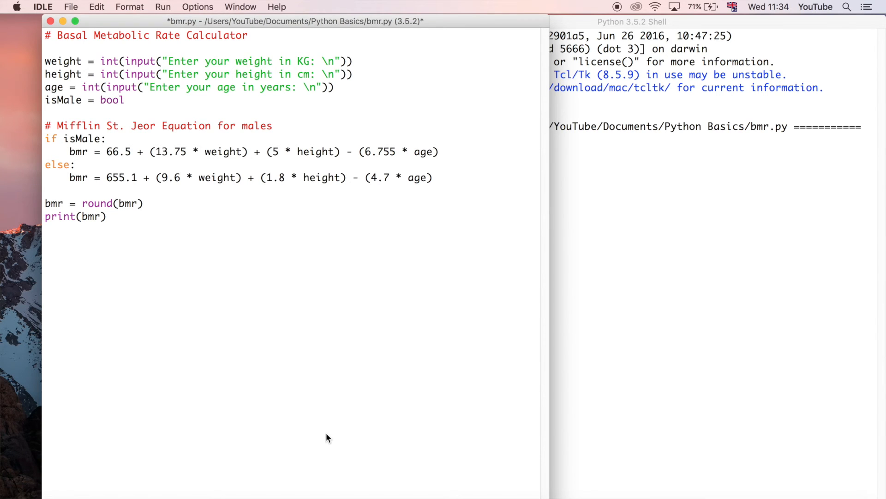
{"action": "type", "text": "()"}
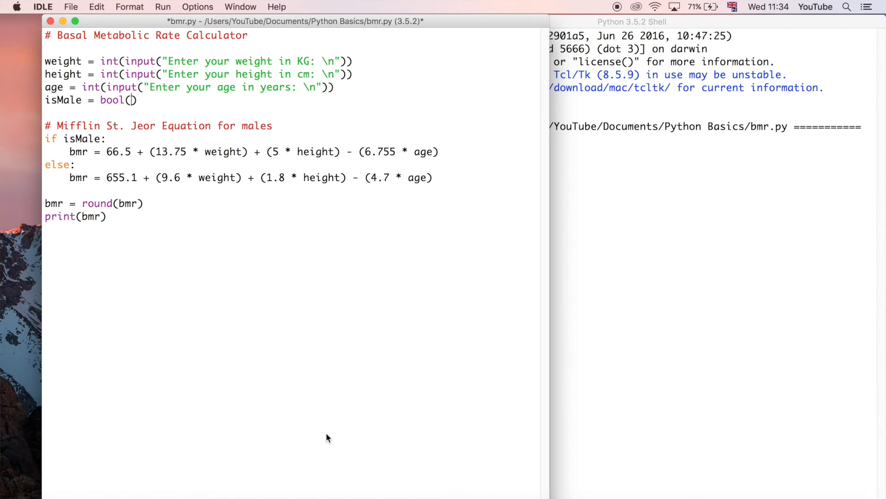
{"action": "type", "text": "input()"}
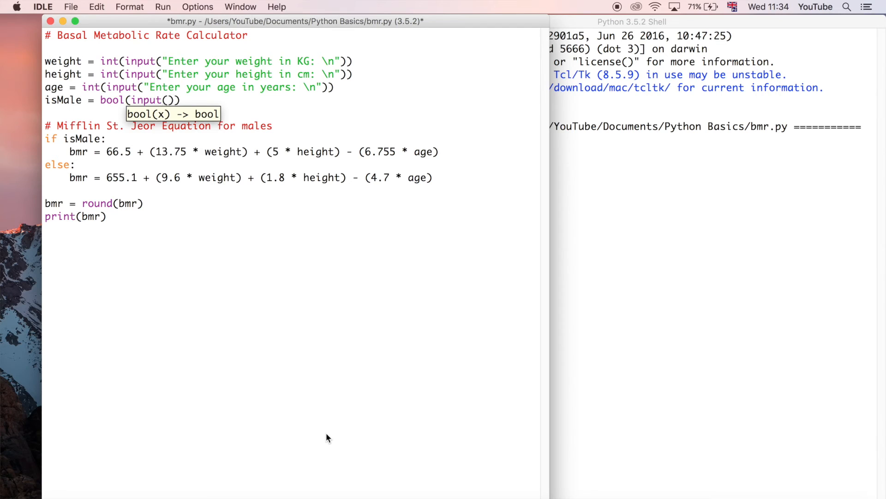
{"action": "type", "text": "\"\""}
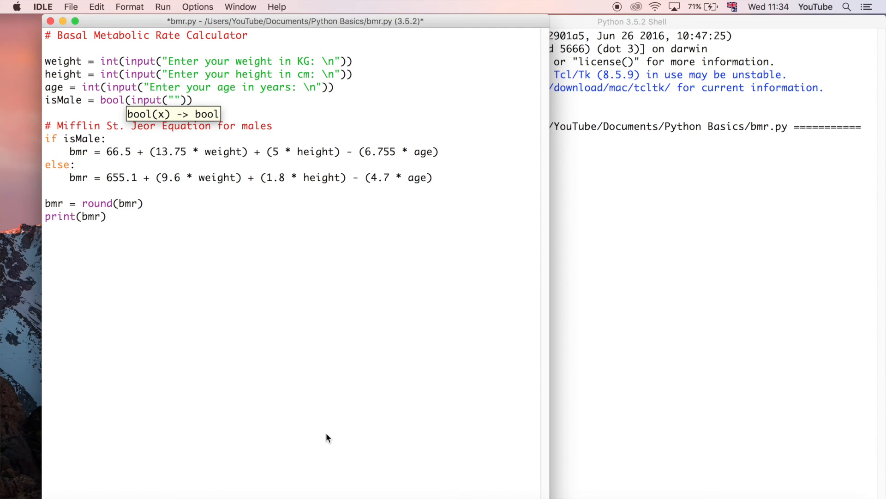
{"action": "type", "text": "Enter t"}
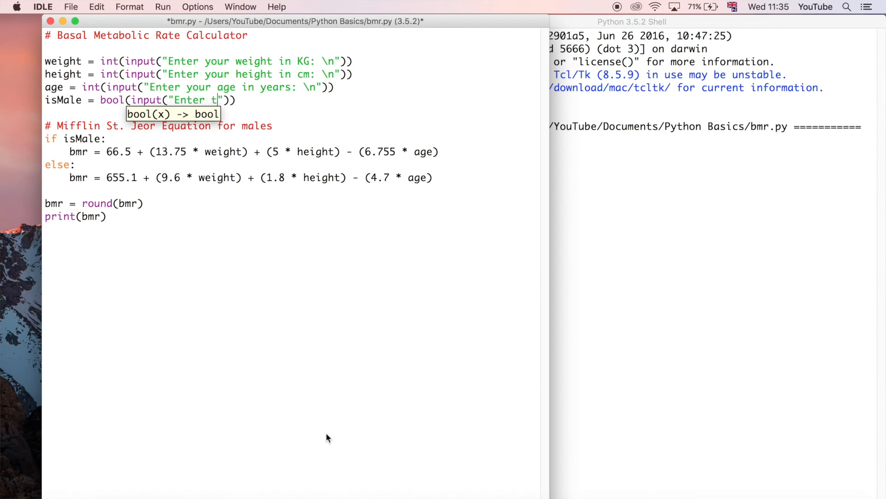
{"action": "type", "text": "rue of"}
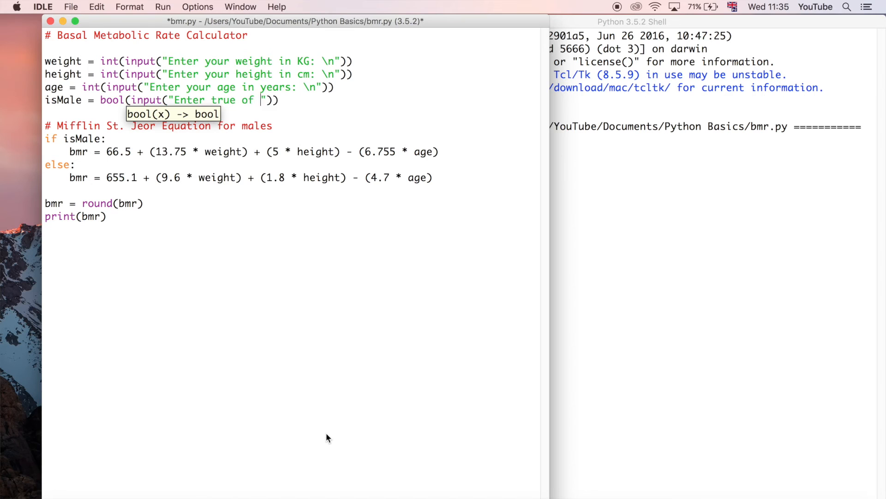
{"action": "type", "text": "or t"}
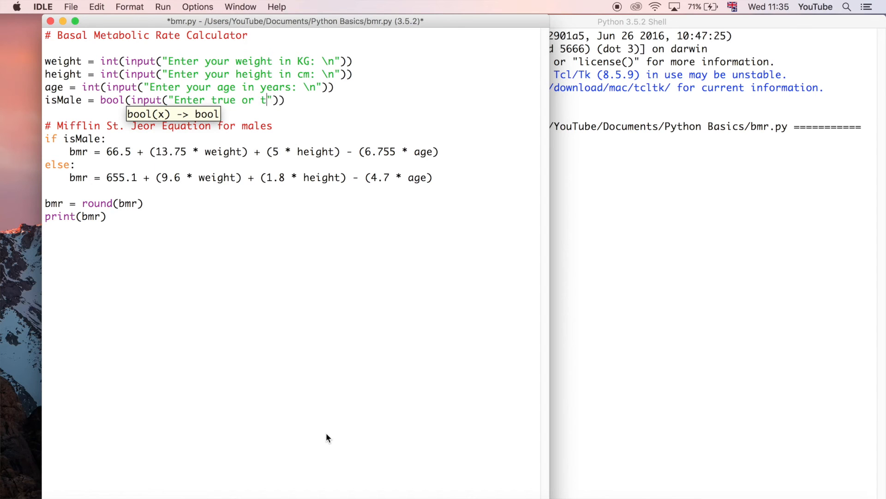
{"action": "type", "text": "alse"}
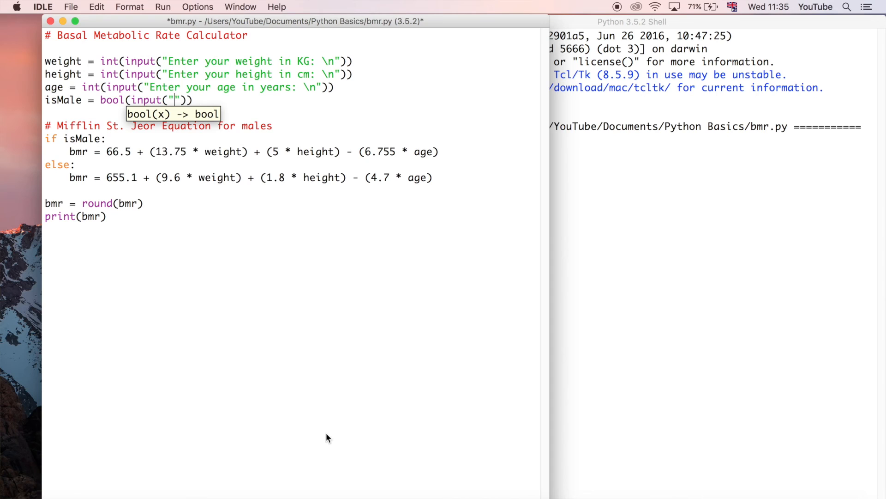
{"action": "type", "text": "Are you male?"}
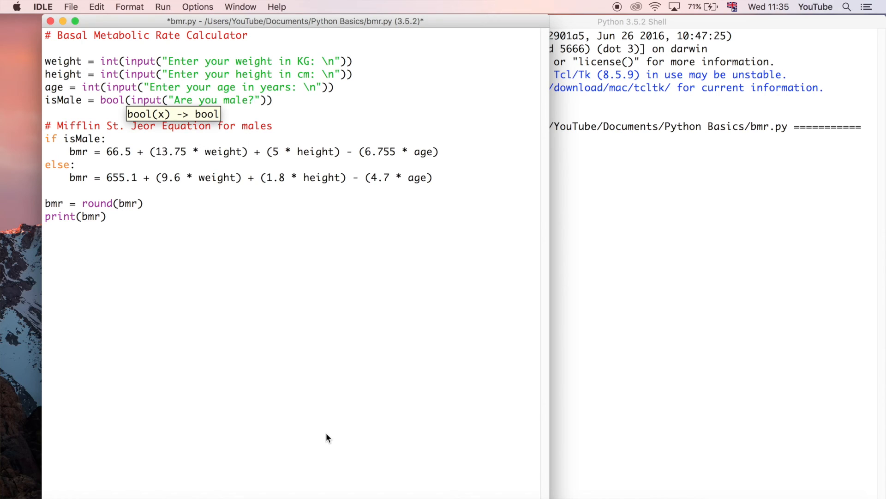
{"action": "mouse_move", "coordinate": [373, 431]}
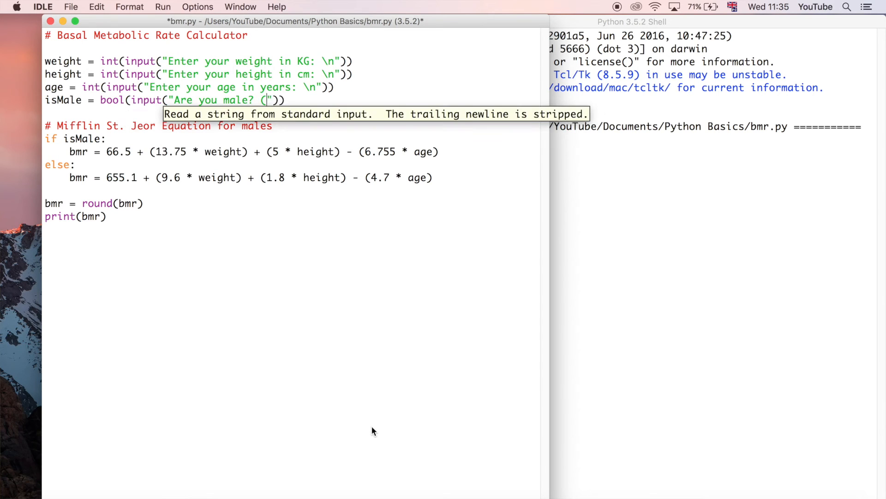
{"action": "type", "text": "(y/n)"}
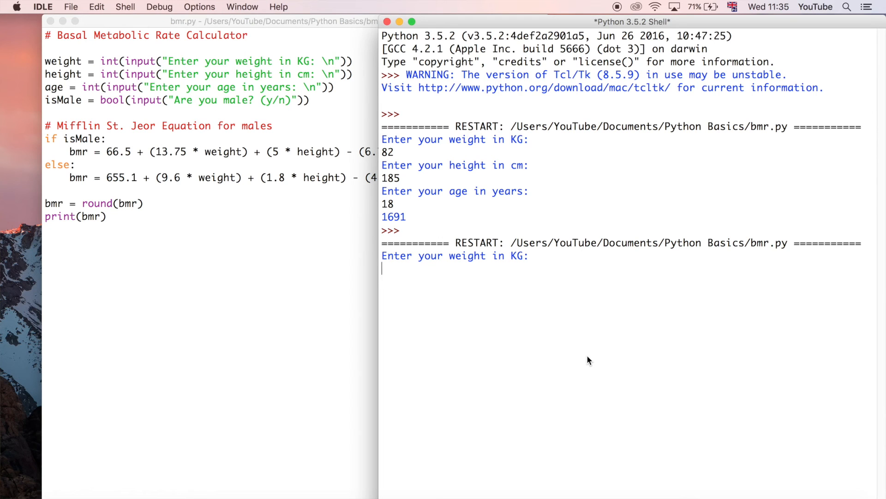
Step: Answer the prompts with 82, 185, 18 and y to get a BMR of 1997
{"action": "type", "text": "82"}
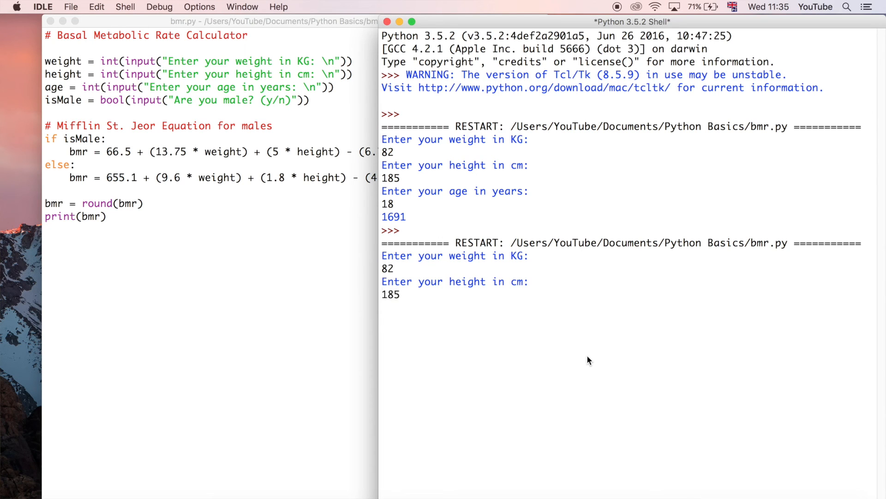
{"action": "type", "text": "18"}
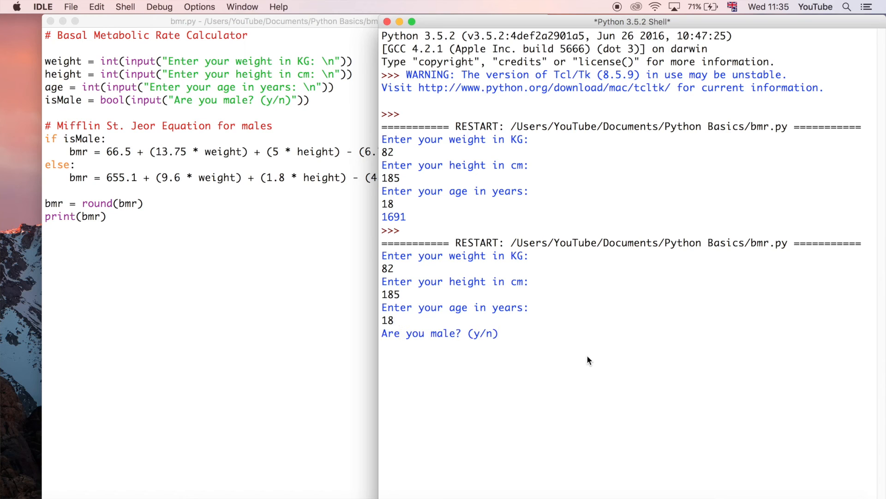
{"action": "type", "text": "y"}
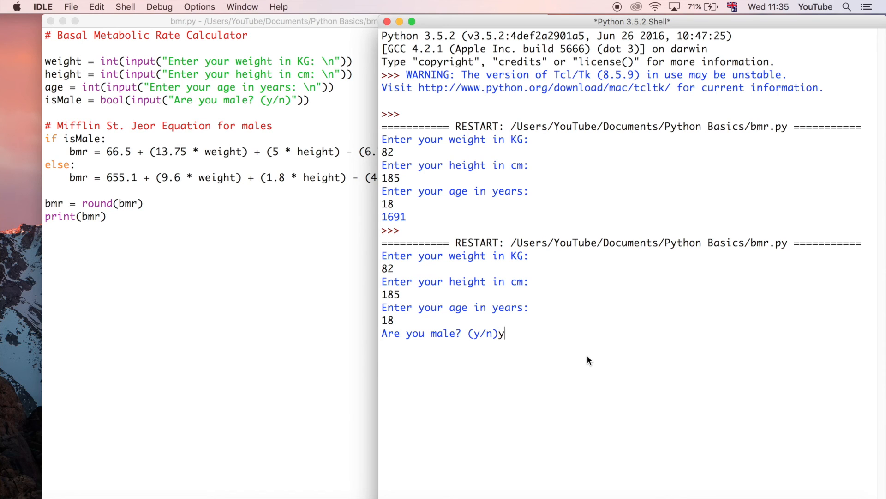
{"action": "key", "text": "enter"}
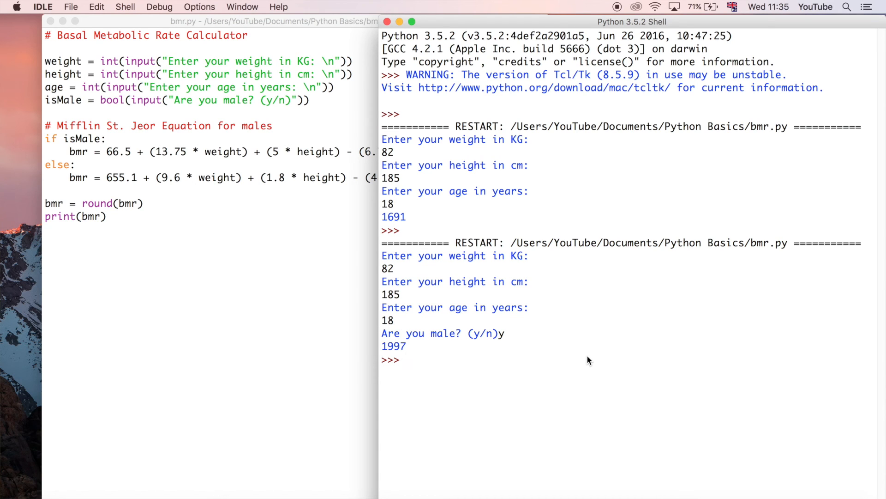
{"action": "mouse_move", "coordinate": [508, 348]}
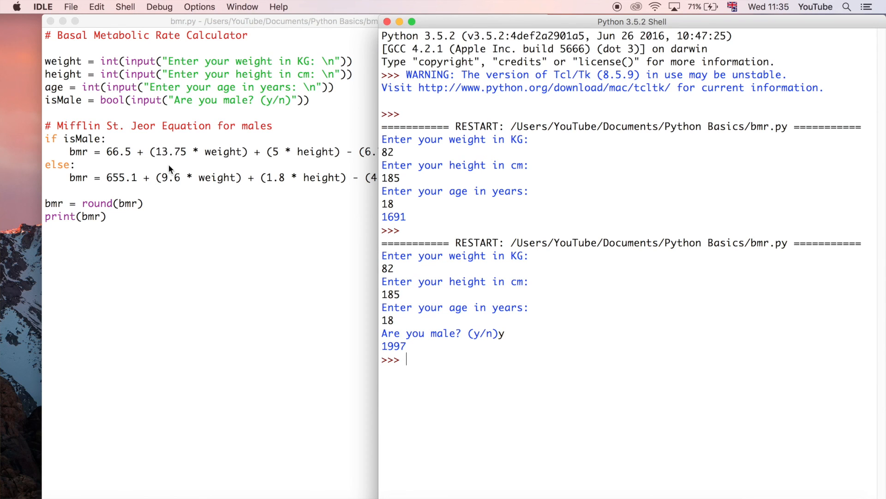
{"action": "mouse_move", "coordinate": [514, 332]}
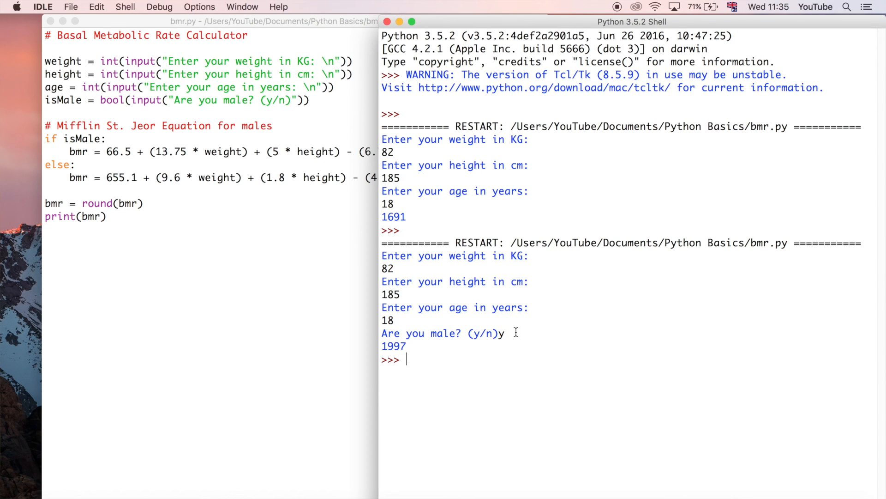